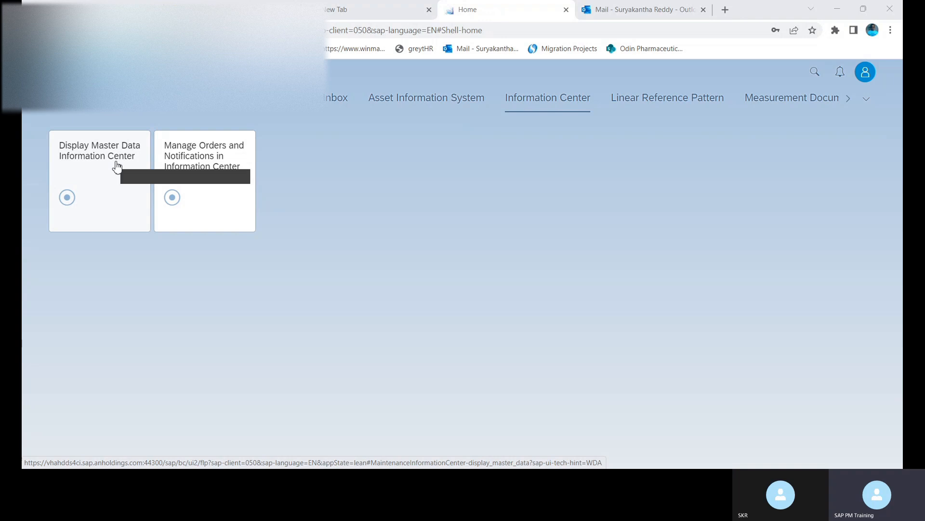
mouse_move(262, 171)
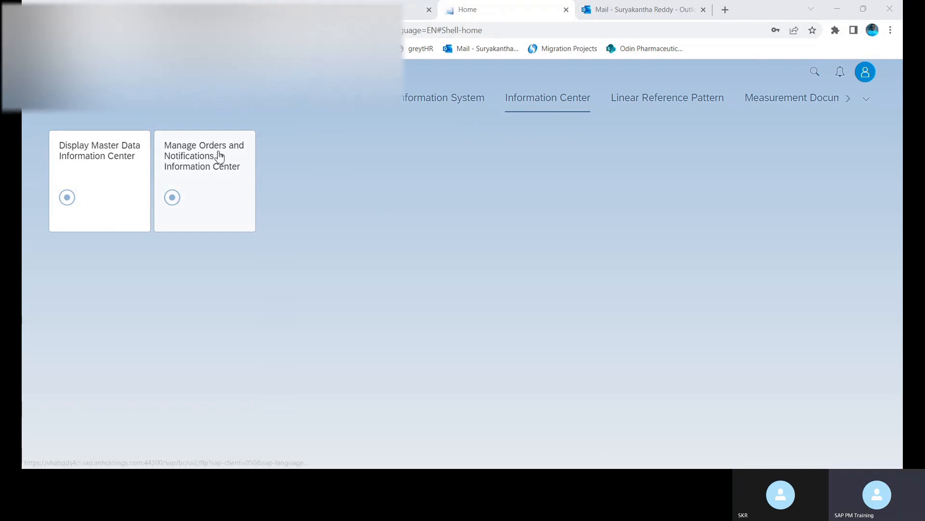
Launch the 'Manage Orders and Notifications in Information Center' app from its tile.
click(204, 155)
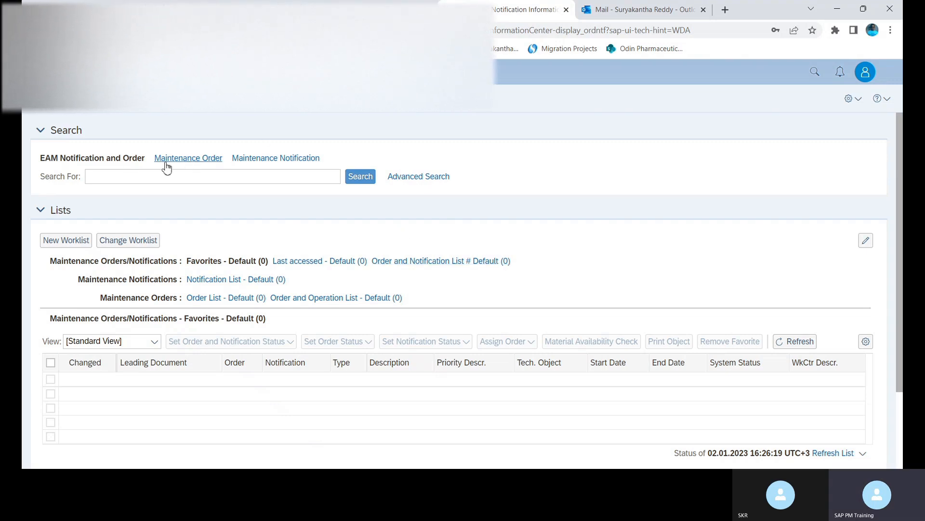
mouse_move(276, 157)
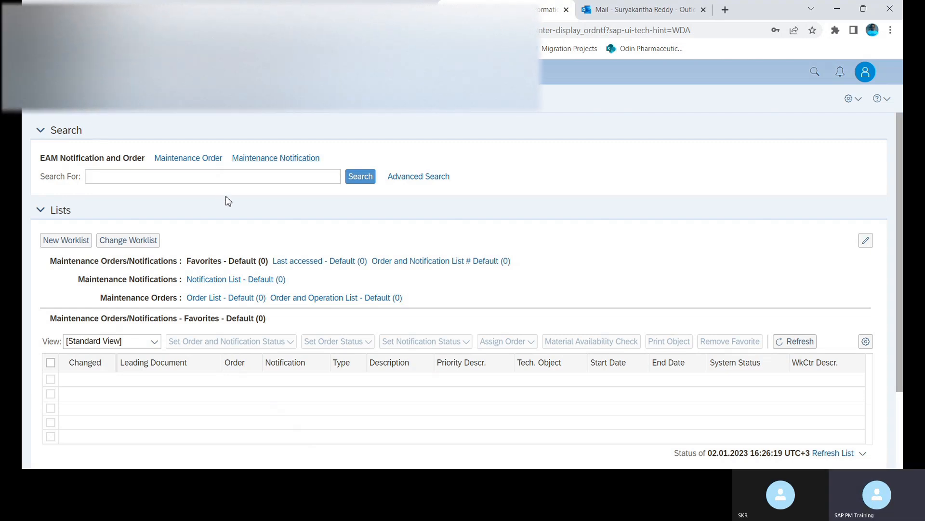
mouse_move(275, 157)
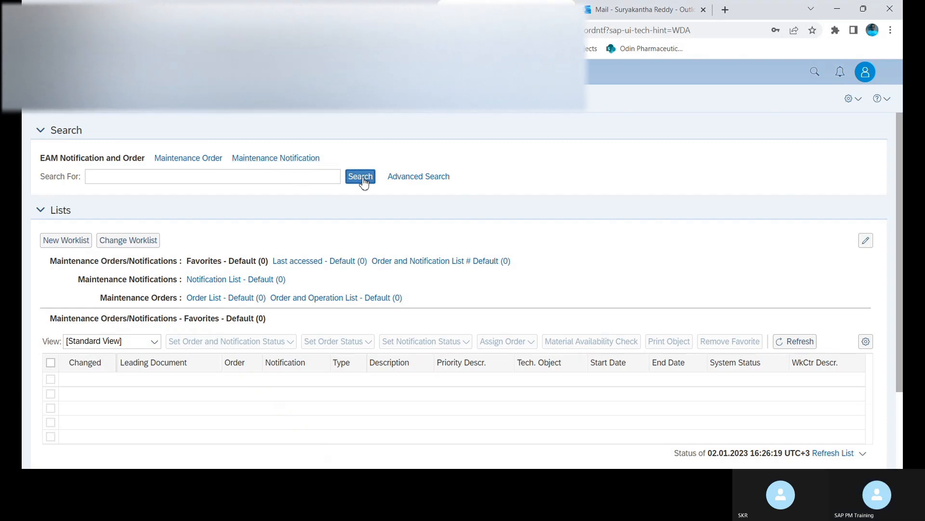
Run an unfiltered EAM Notification and Order search returning about 47 results.
click(359, 176)
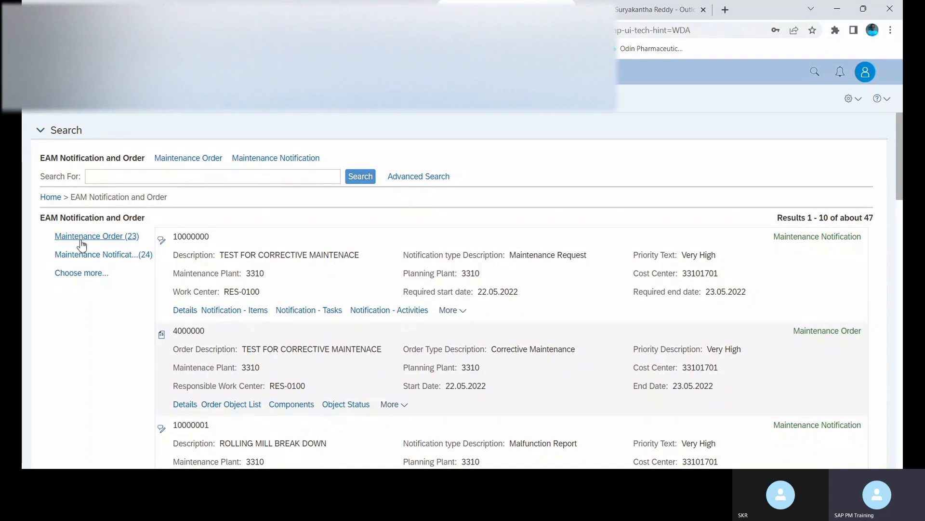
mouse_move(103, 258)
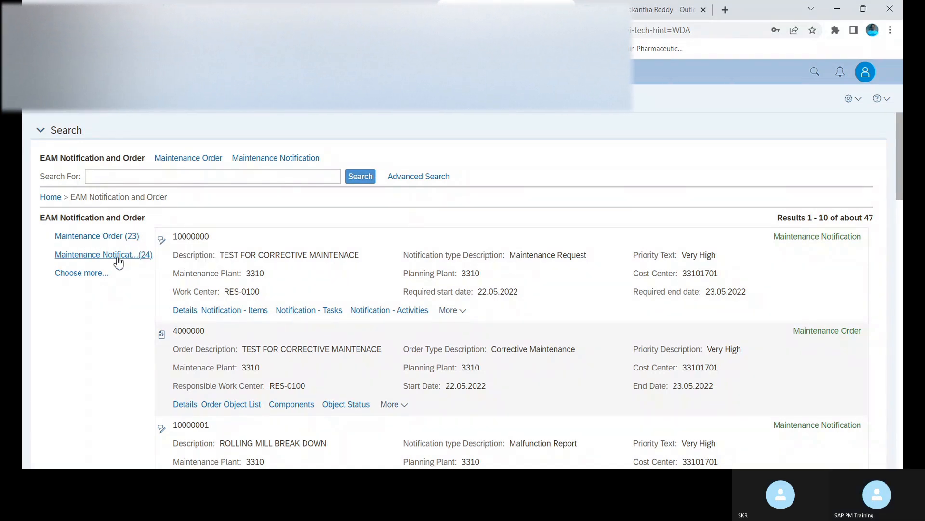
mouse_move(117, 257)
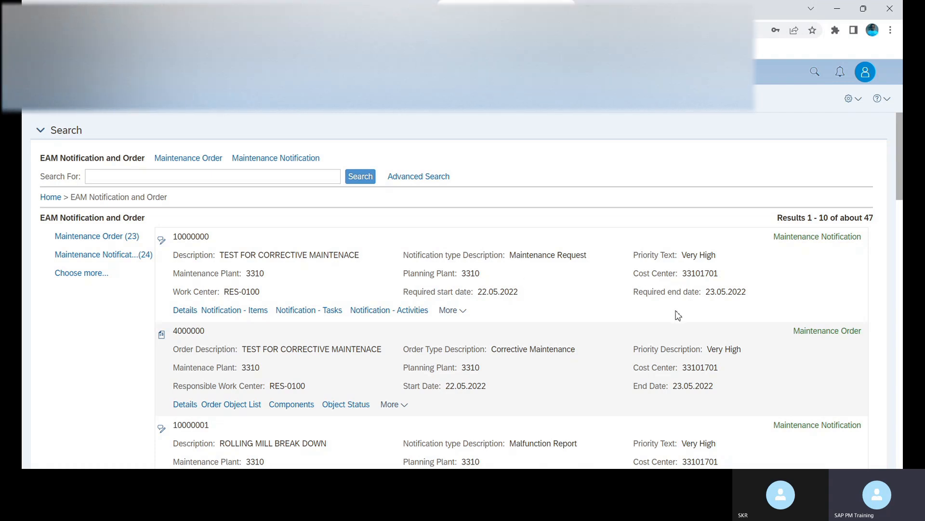
mouse_move(341, 303)
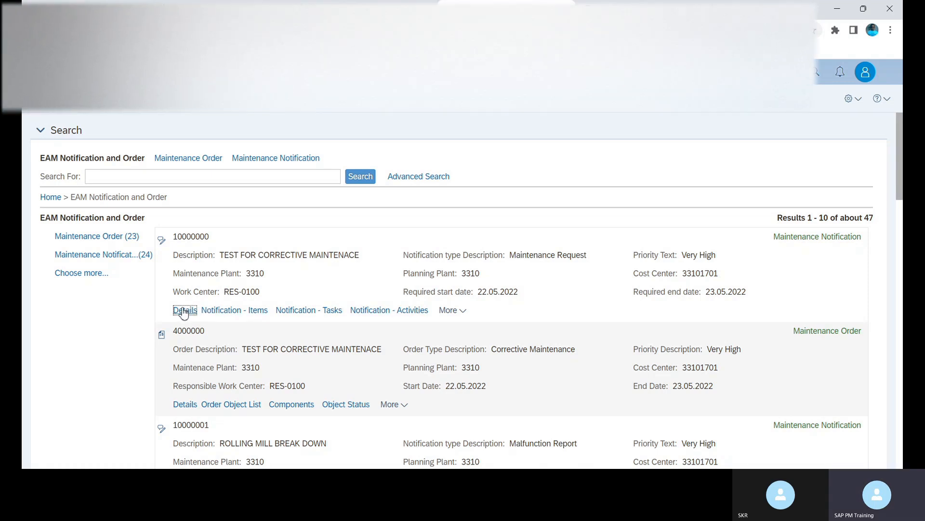
Show notification 10000000's attributes: completed stage, type M1, linked order 4000000.
click(185, 309)
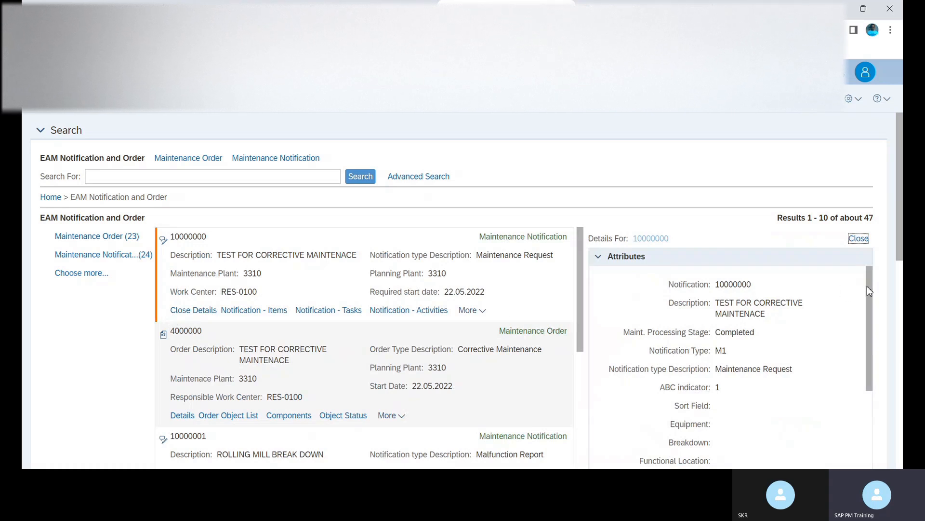
scroll(down, 3)
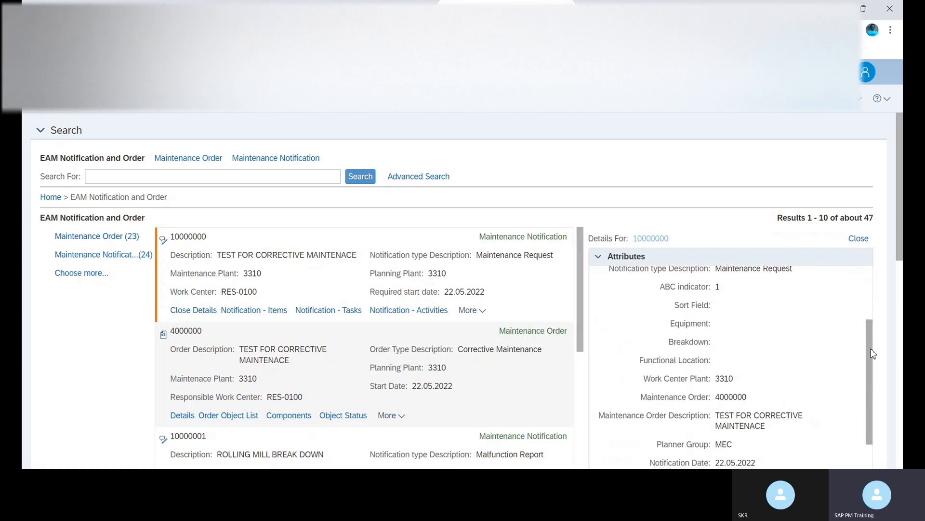
scroll(down, 3)
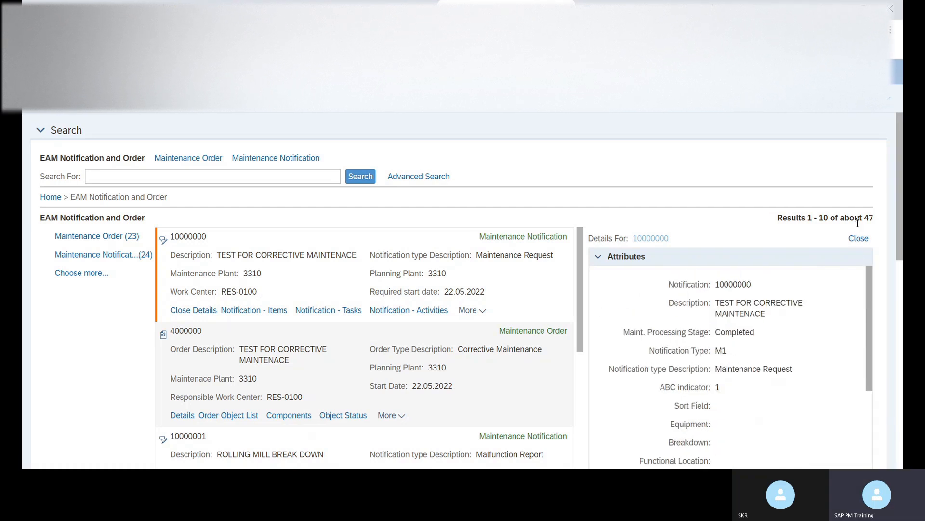
mouse_move(433, 381)
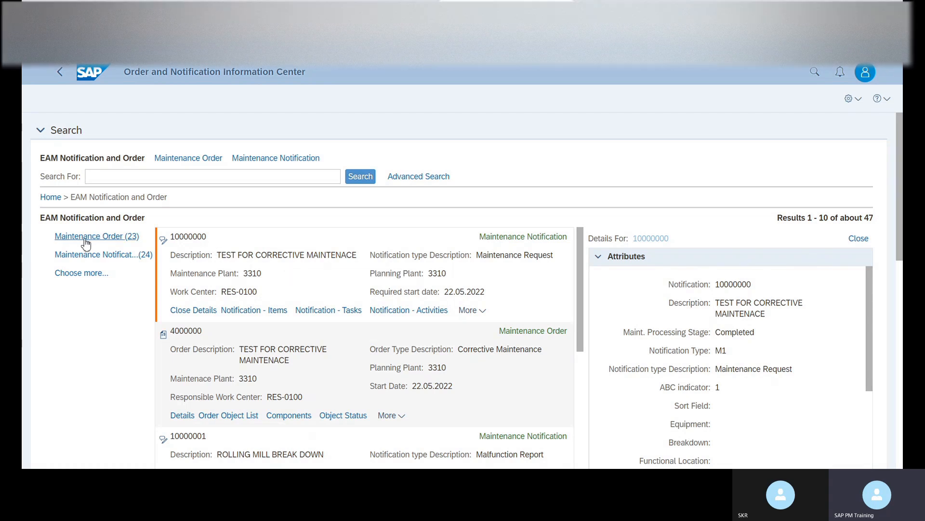
Filter to the 23 maintenance orders starting with 4000000 and review the pages.
click(96, 236)
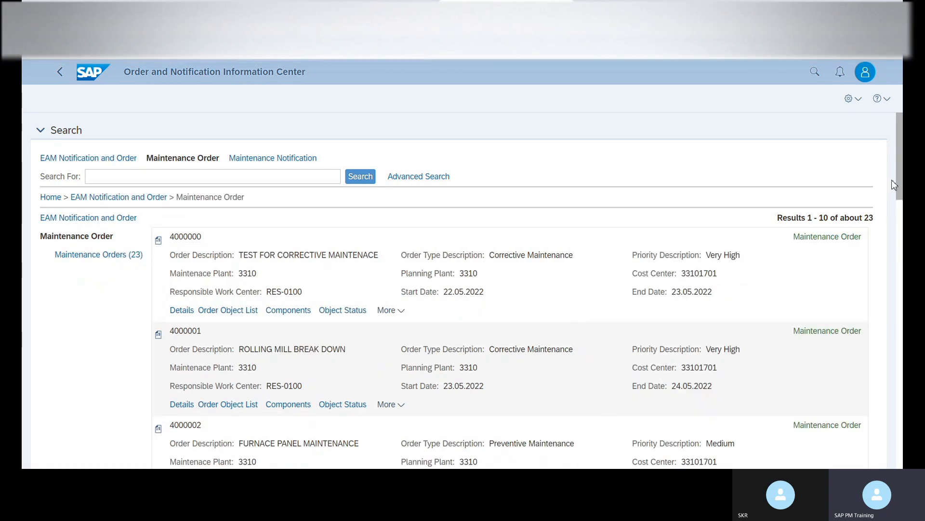
scroll(down, 3)
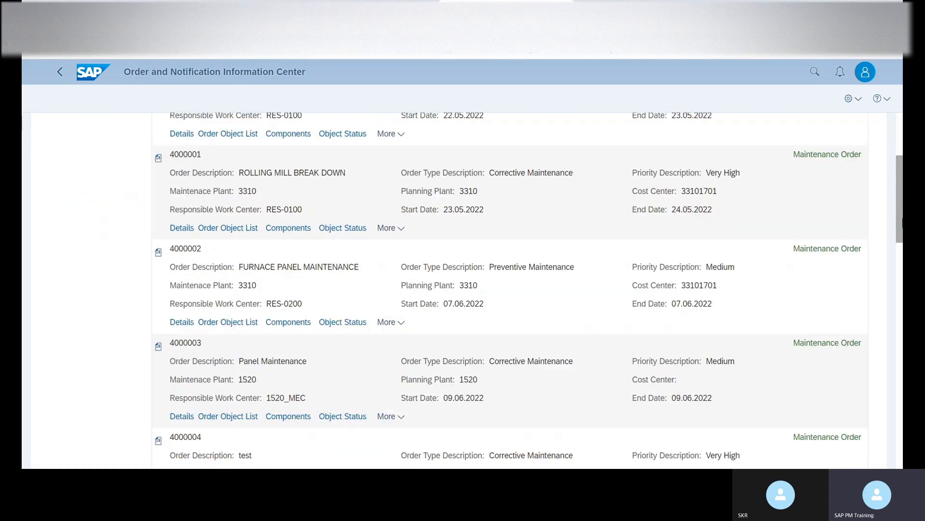
scroll(down, 3)
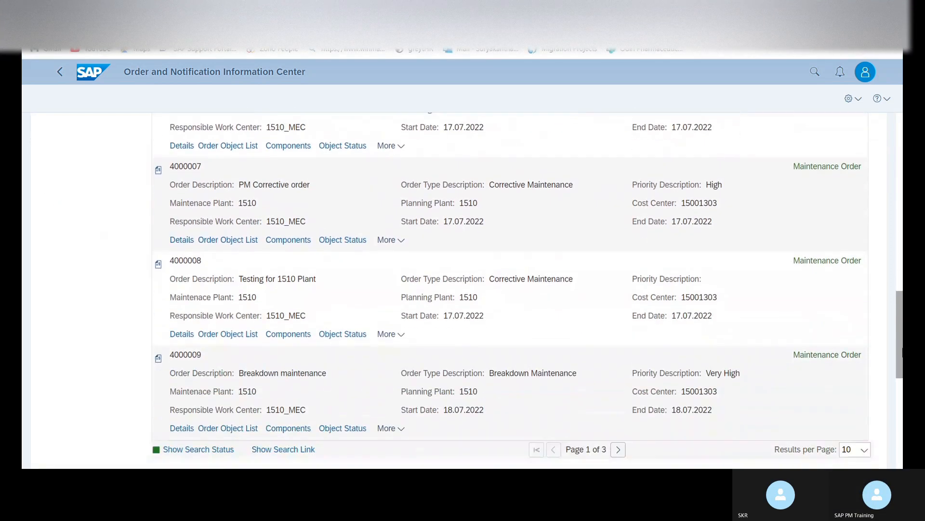
scroll(up, 3)
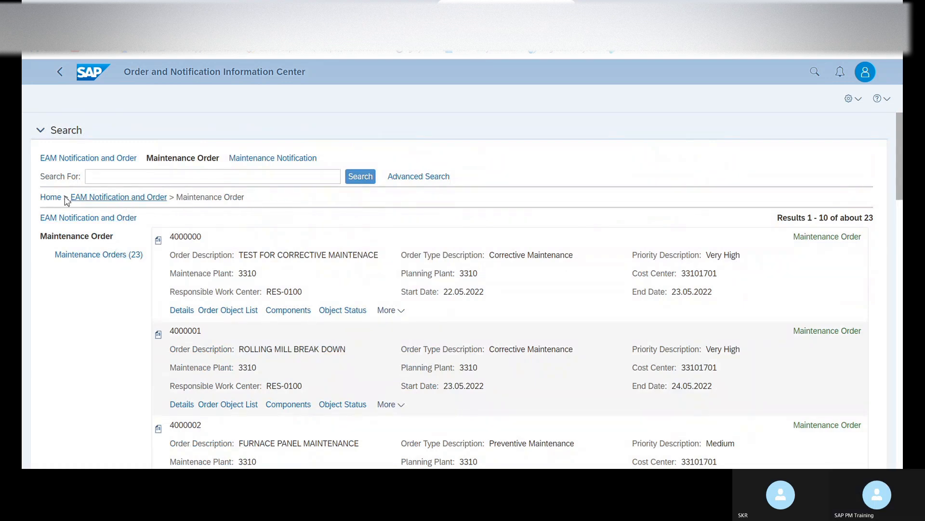
mouse_move(50, 196)
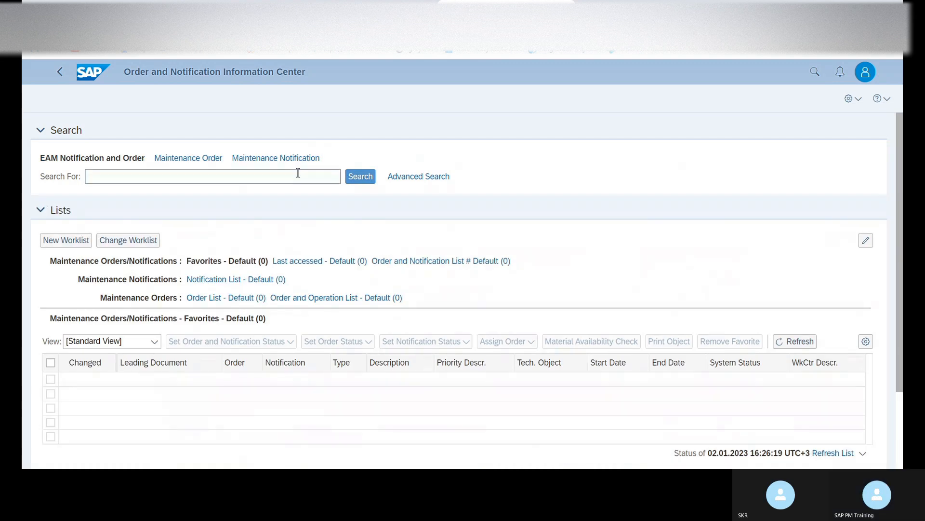
mouse_move(276, 157)
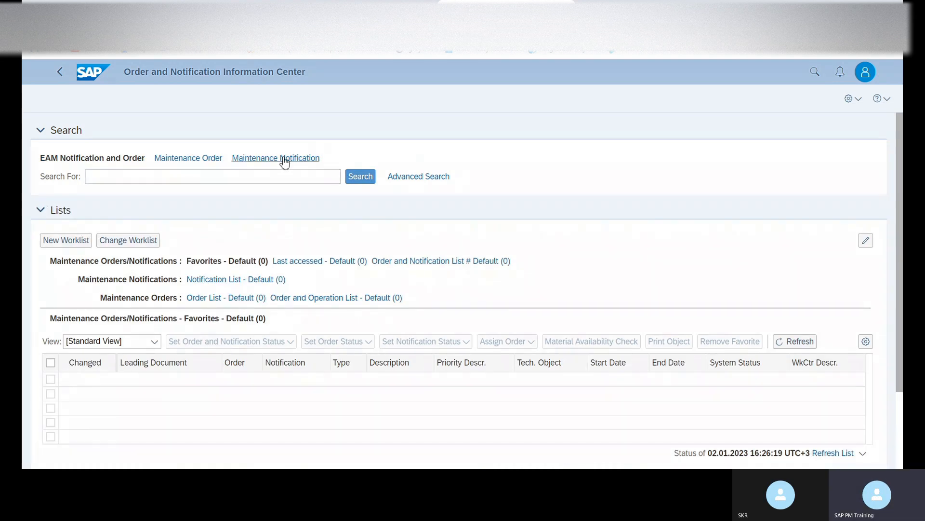
Switch the search category to Maintenance Notification on the start page.
click(276, 157)
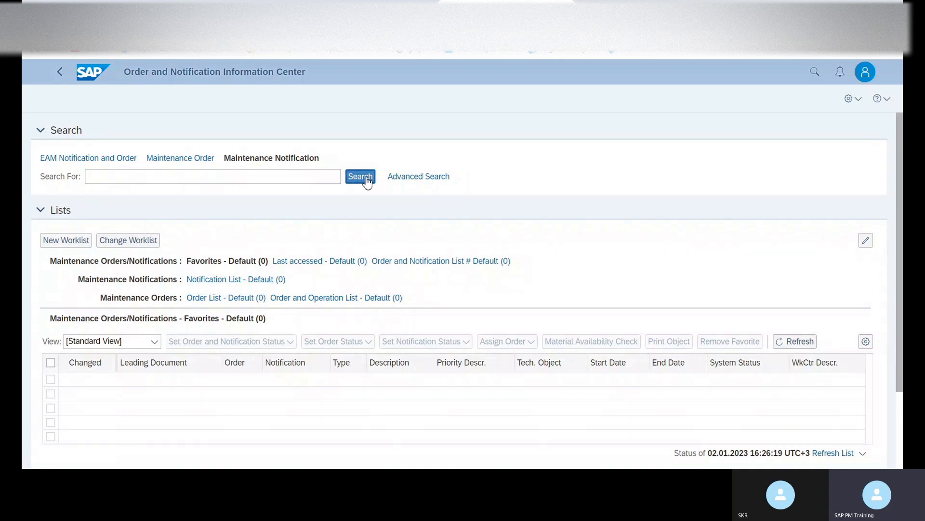
Search maintenance notifications, returning about 24 results led by 10000000.
click(359, 176)
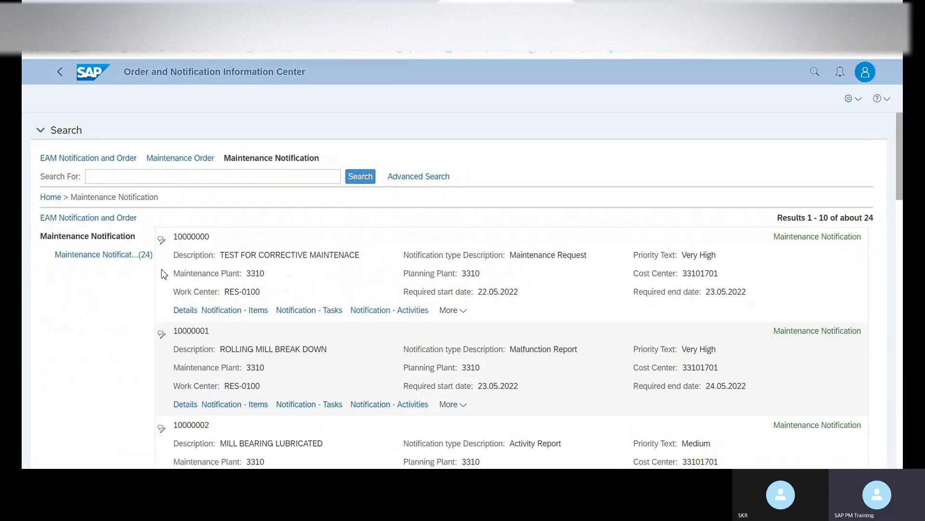
mouse_move(245, 423)
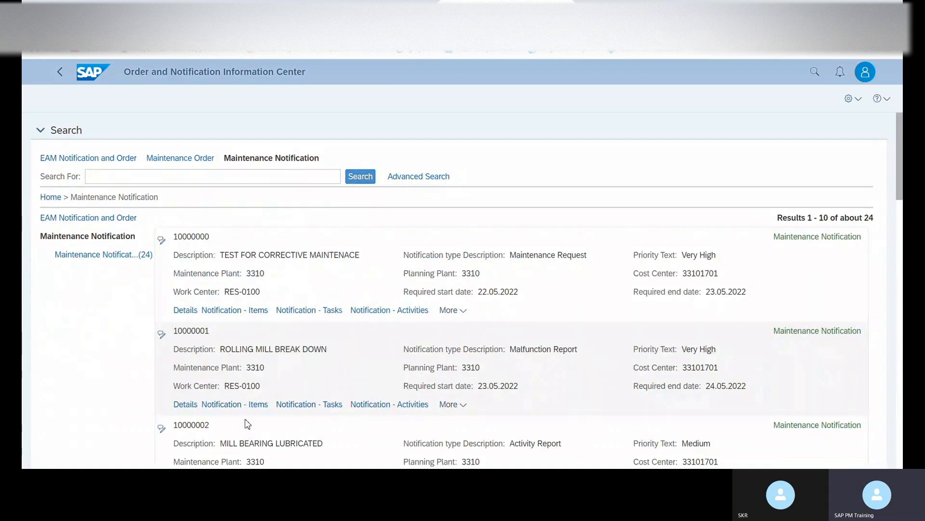
mouse_move(396, 364)
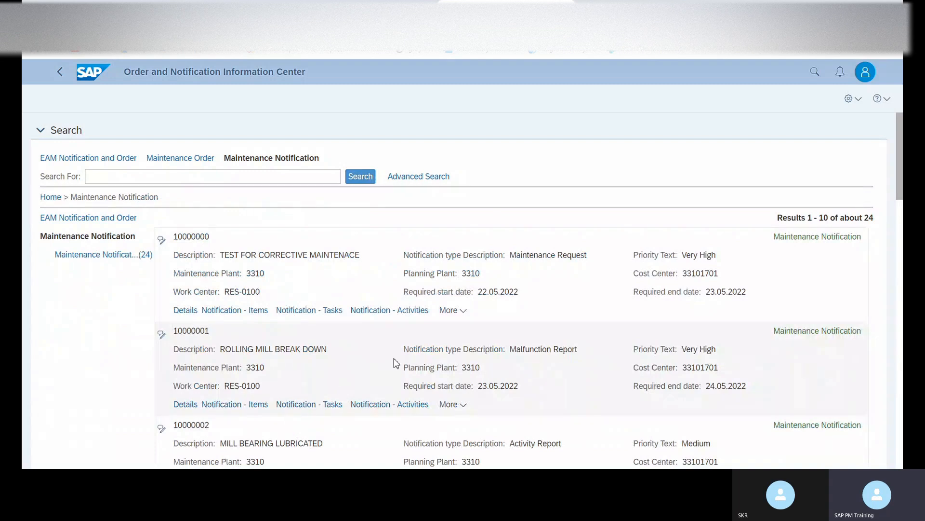
mouse_move(609, 311)
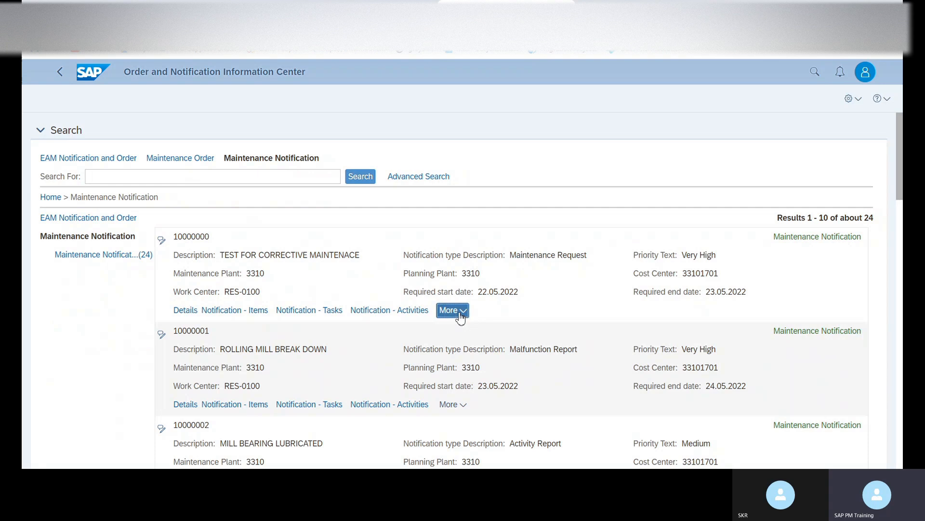
View order 4000000 linked to notification 10000000, then return to the 47 combined results.
click(451, 309)
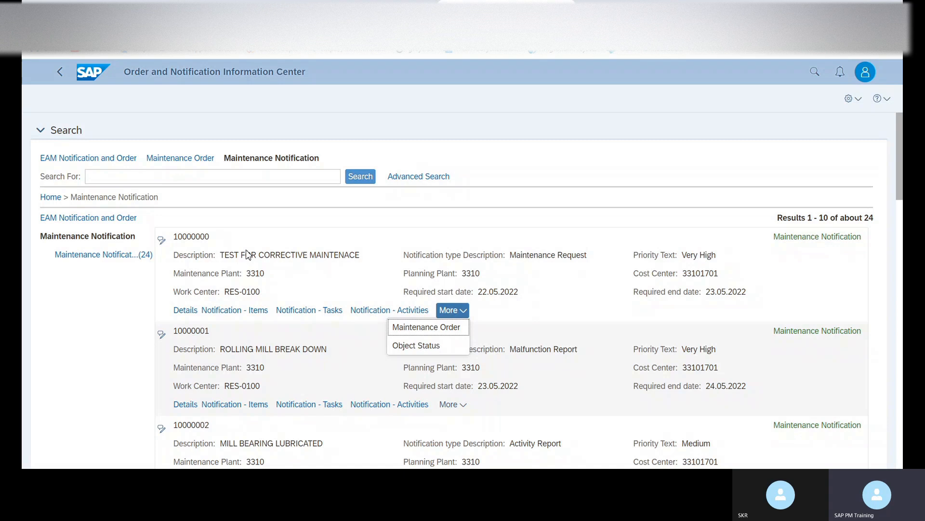
mouse_move(426, 327)
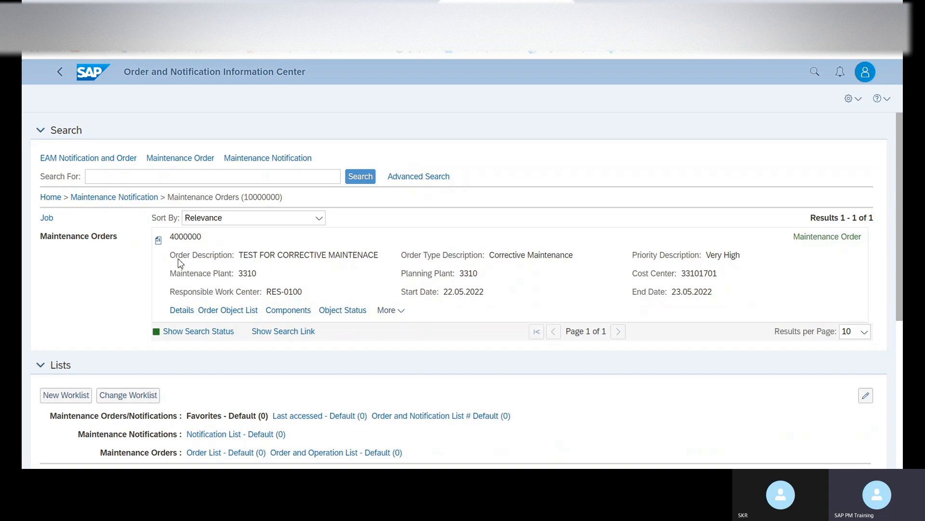
mouse_move(205, 233)
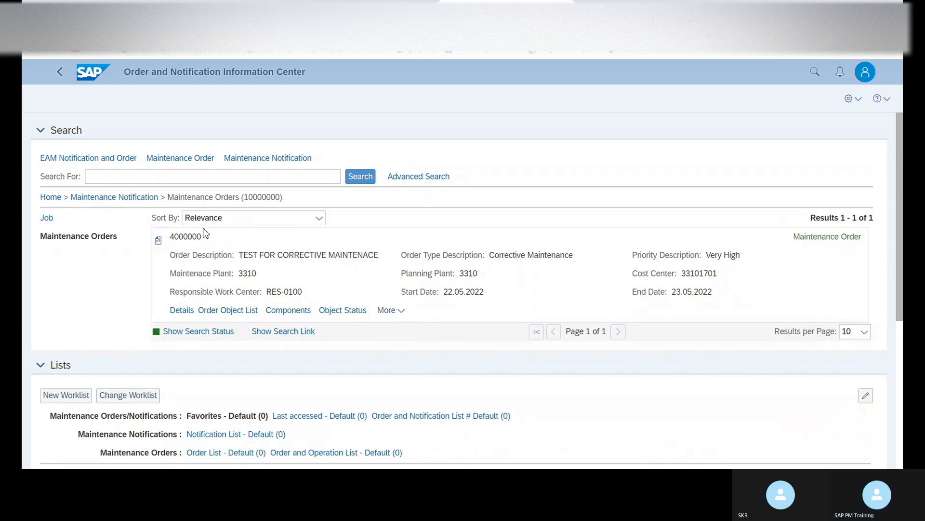
mouse_move(217, 277)
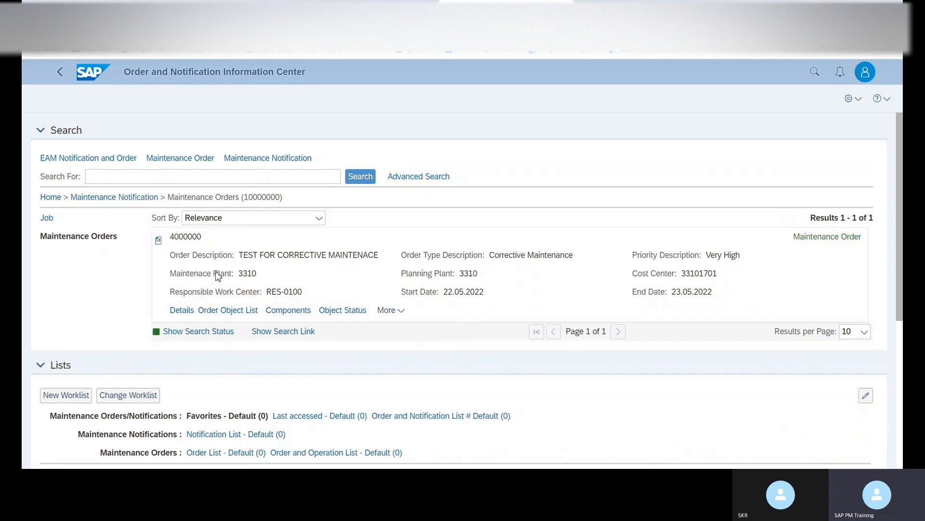
mouse_move(663, 305)
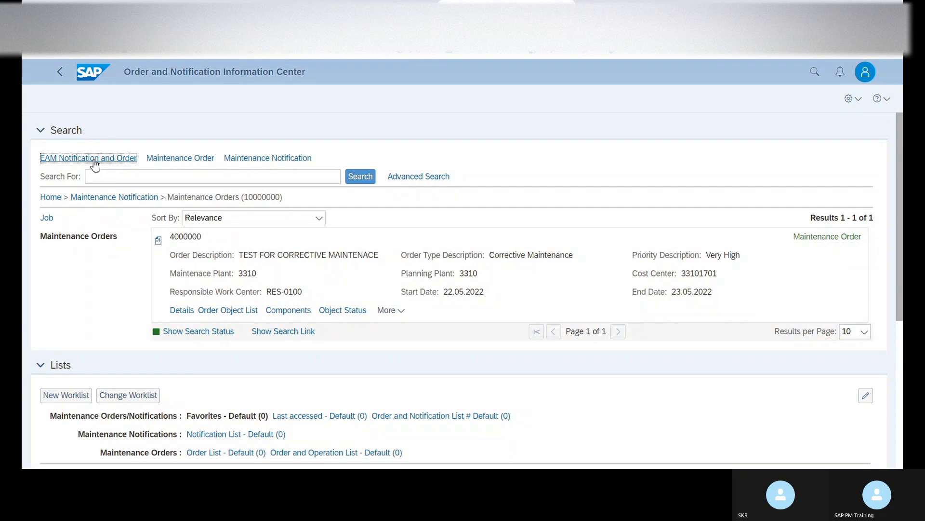
click(88, 157)
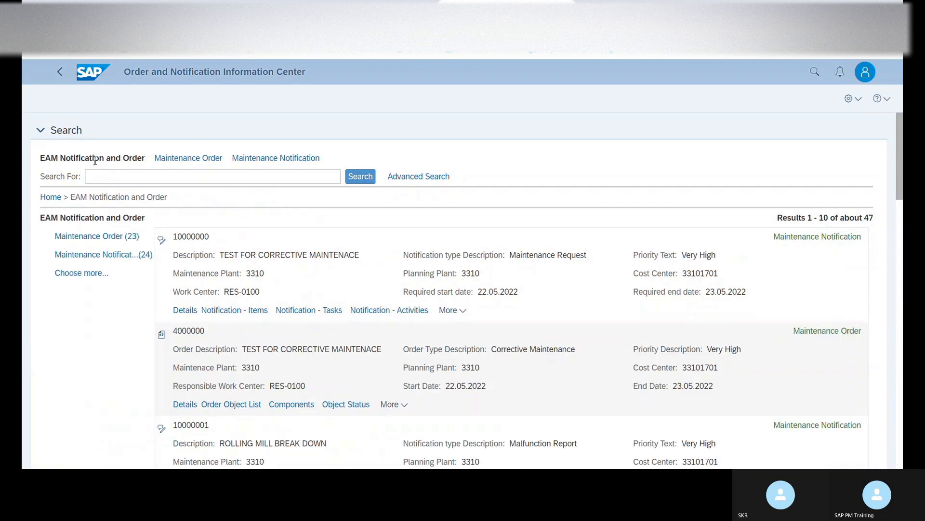